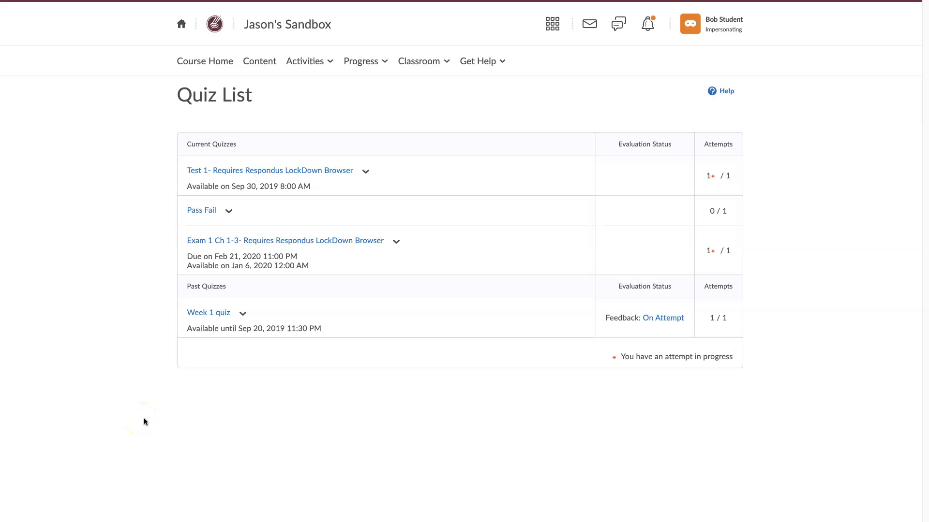
{"action": "mouse_move", "coordinate": [141, 422]}
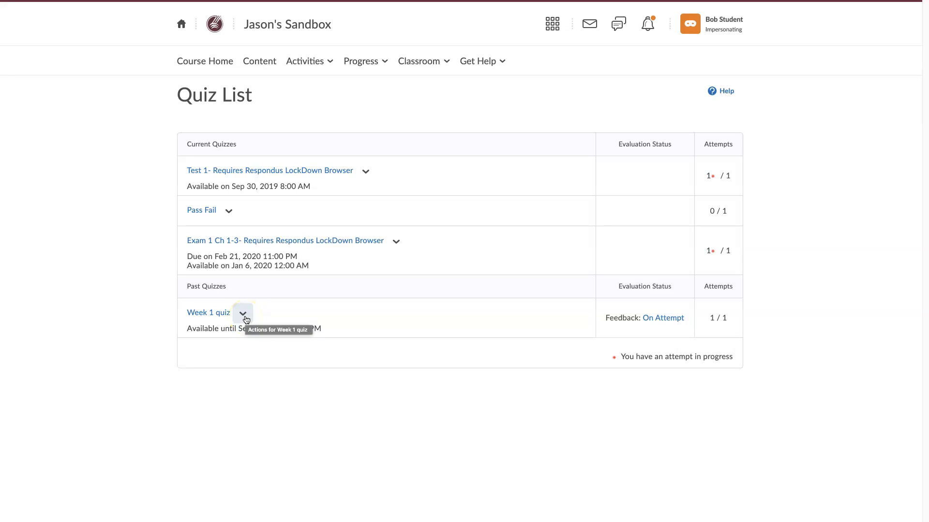
Step: Open the Week 1 quiz submissions and view Attempt 1's answers and score
{"action": "left_click", "coordinate": [242, 313]}
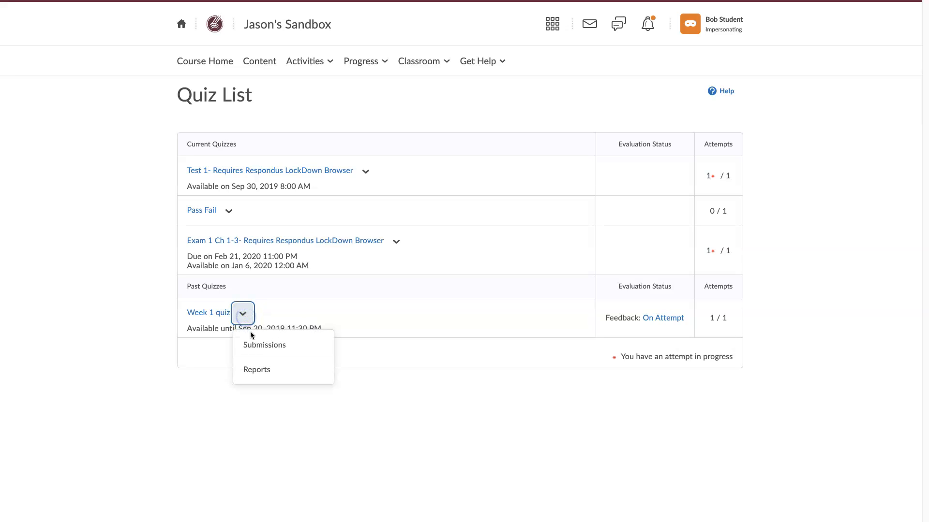
{"action": "left_click", "coordinate": [264, 345]}
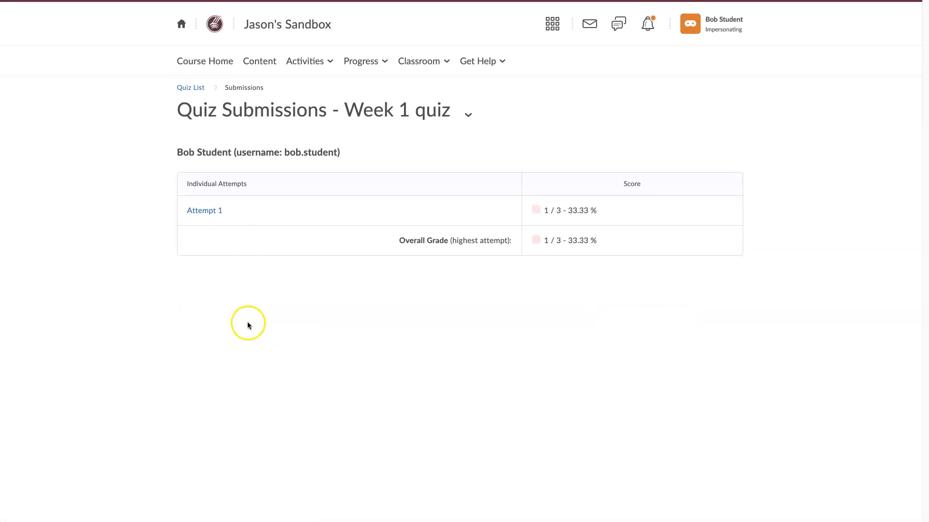
{"action": "mouse_move", "coordinate": [204, 213]}
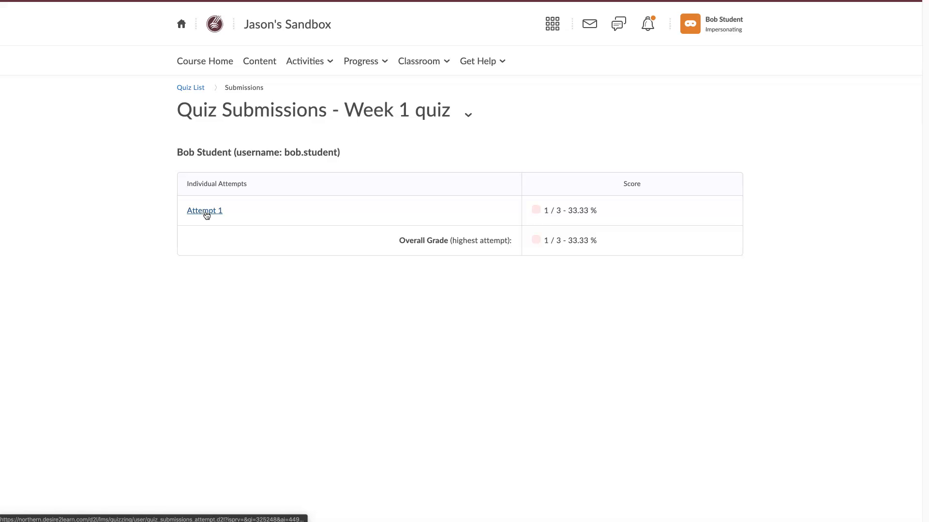
{"action": "left_click", "coordinate": [203, 210]}
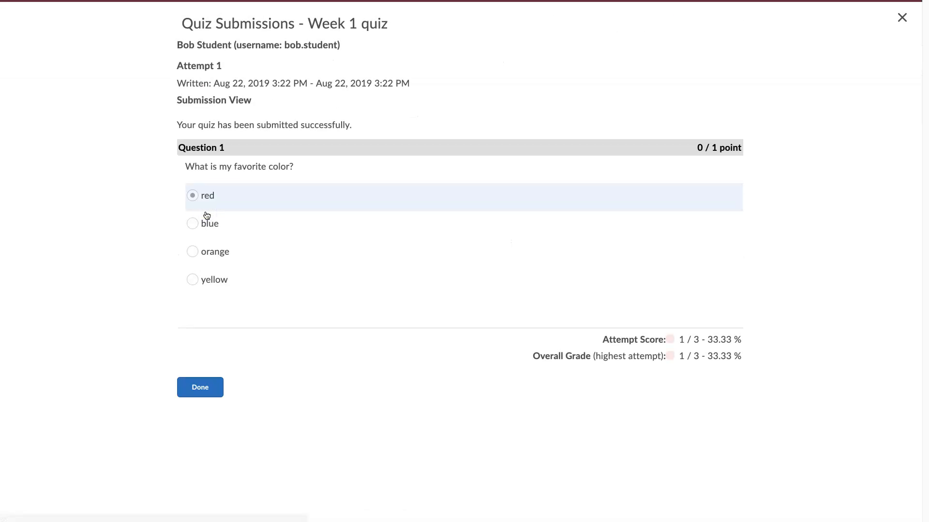
{"action": "mouse_move", "coordinate": [355, 391]}
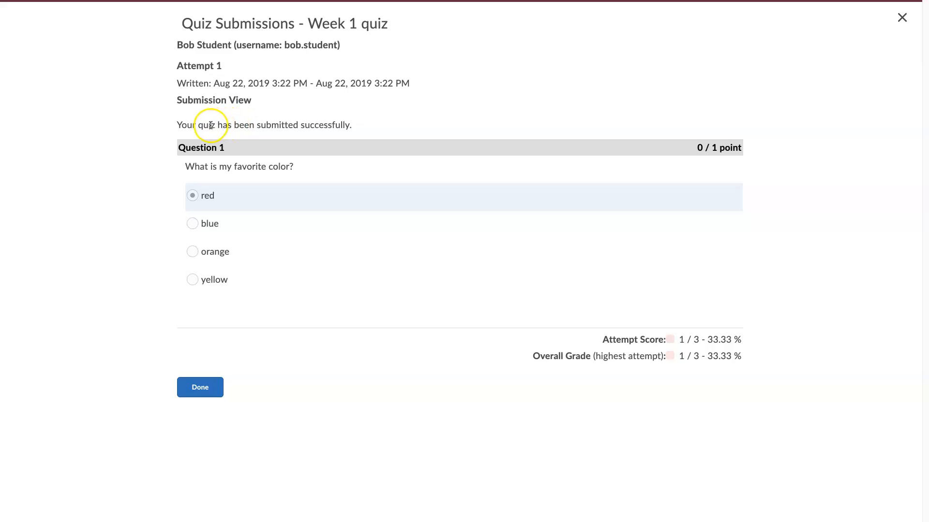
{"action": "mouse_move", "coordinate": [332, 161]}
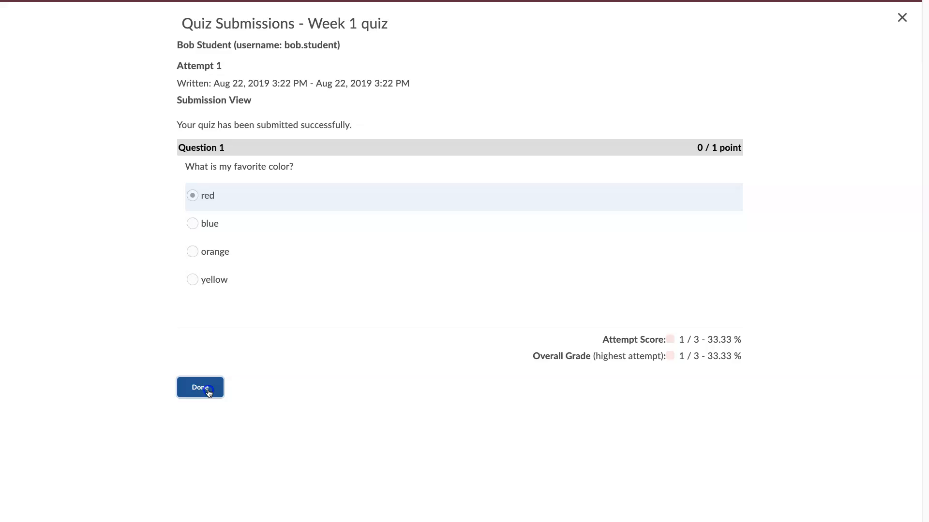
{"action": "left_click", "coordinate": [199, 388]}
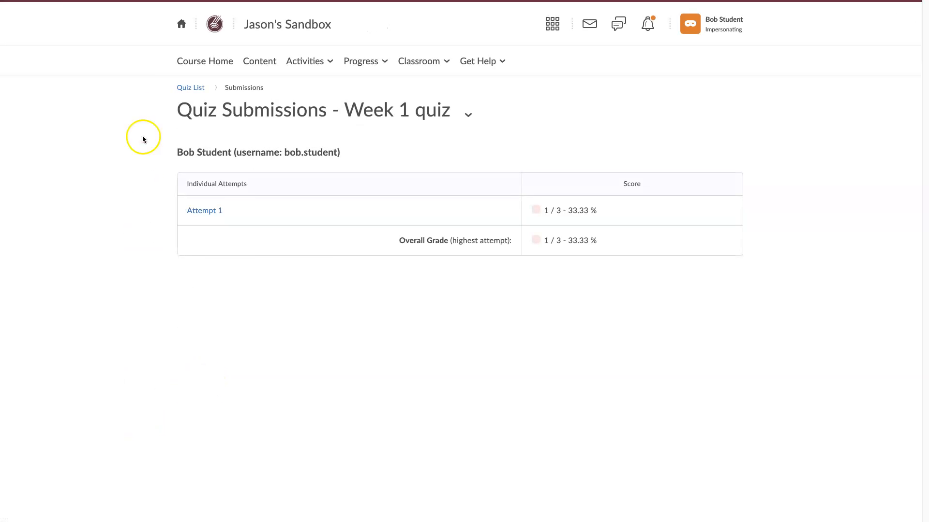
{"action": "left_click", "coordinate": [190, 87]}
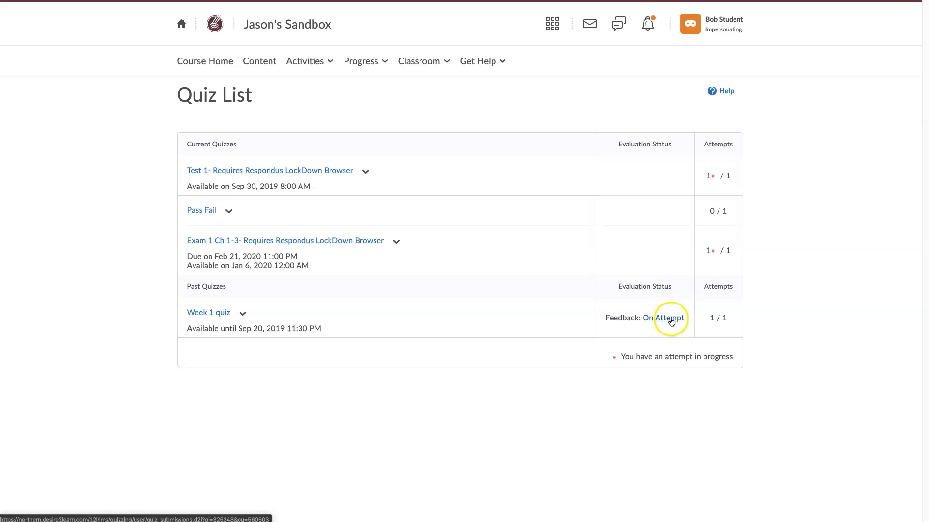
{"action": "left_click", "coordinate": [663, 319]}
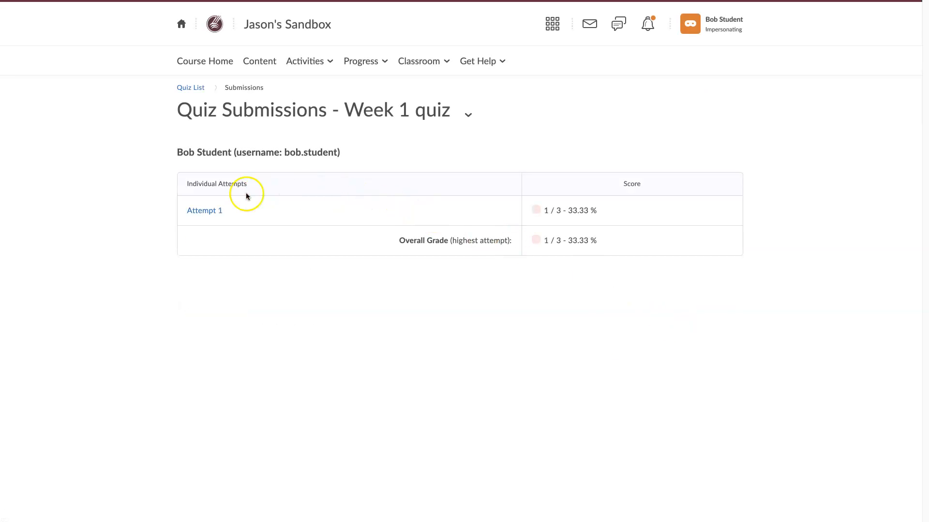
{"action": "left_click", "coordinate": [204, 210]}
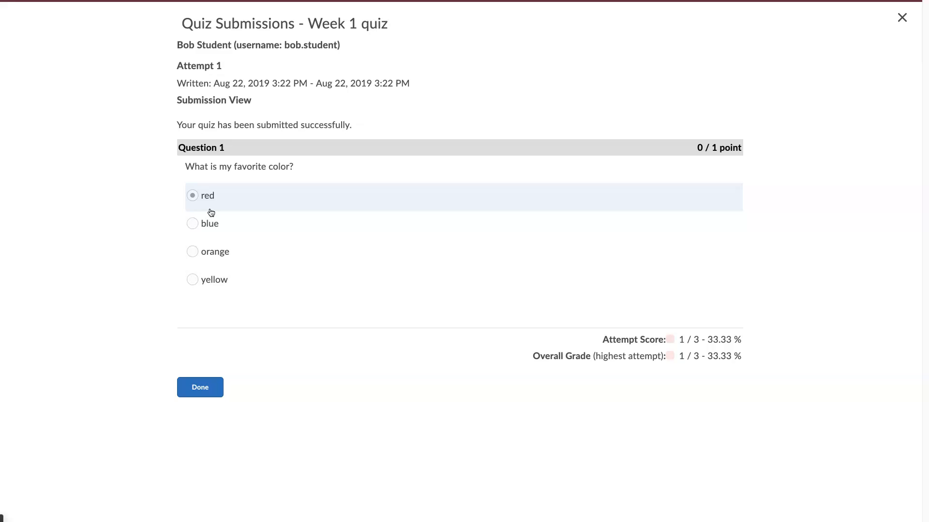